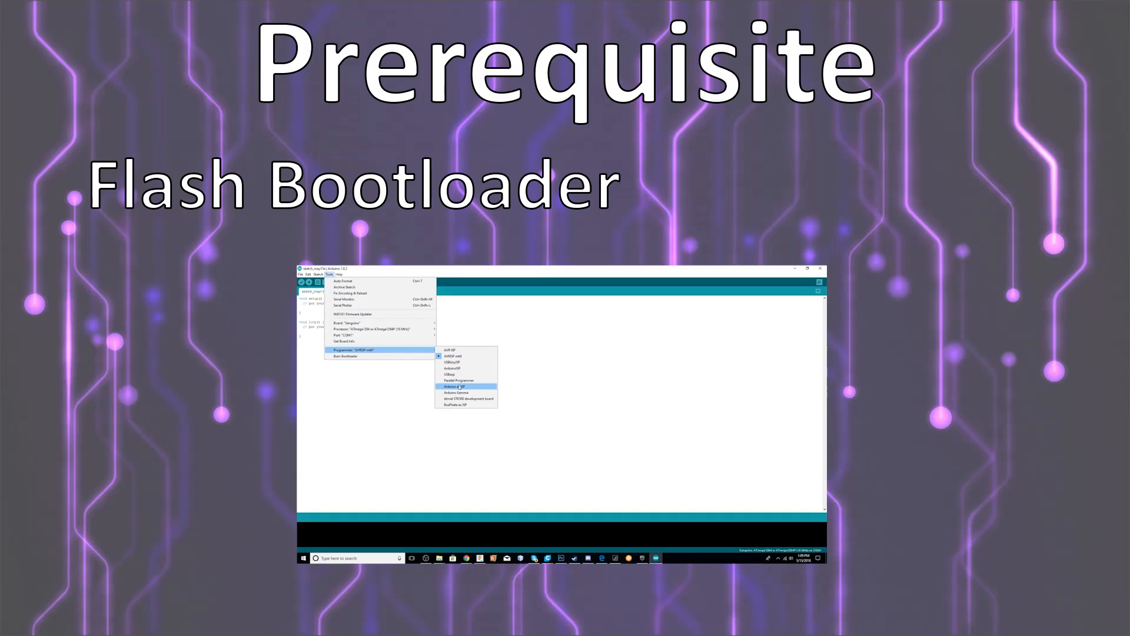
{"action": "mouse_move", "coordinate": [454, 374]}
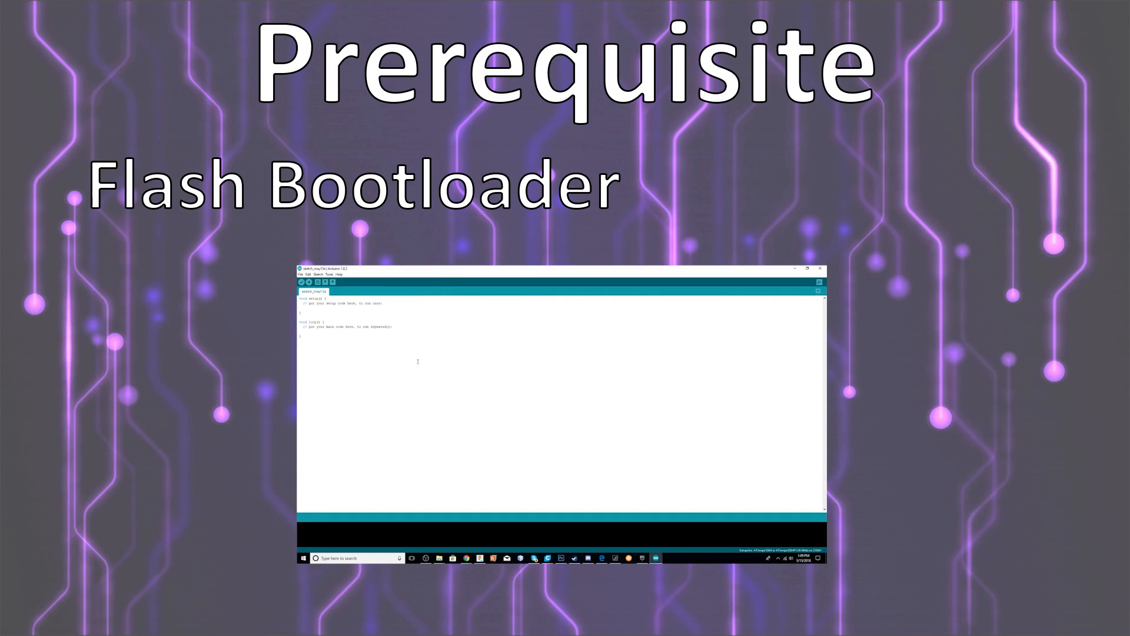
Open the BlTouch mount's Thingiview 3D preview and rotate it to view other sides, side-on
{"action": "left_click", "coordinate": [327, 275]}
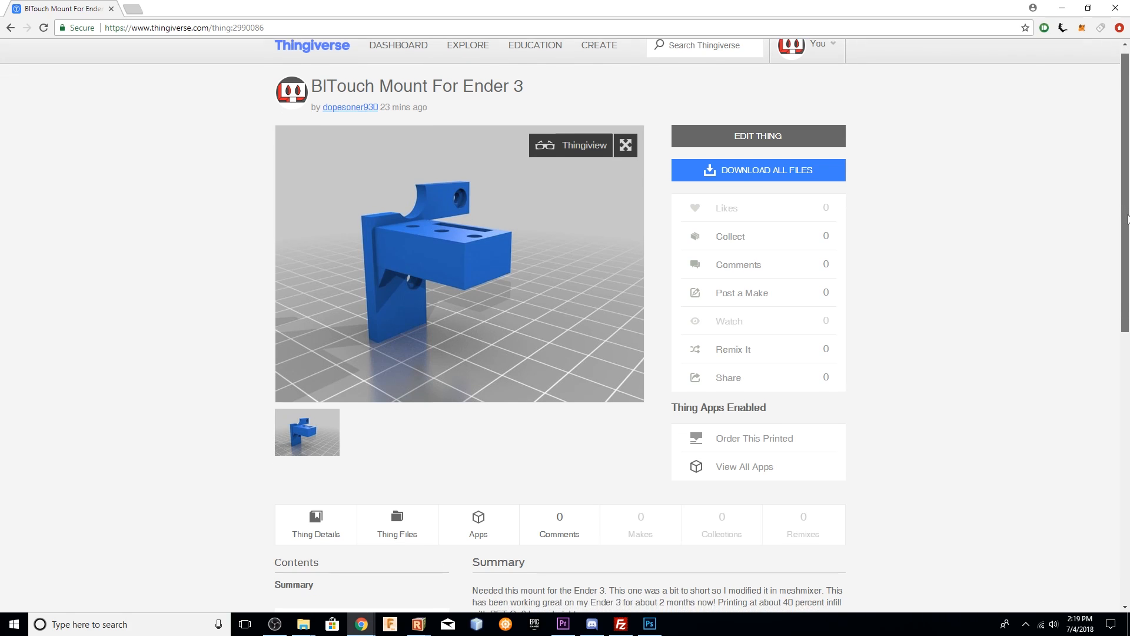
{"action": "scroll", "scroll_direction": "down", "scroll_amount": 3}
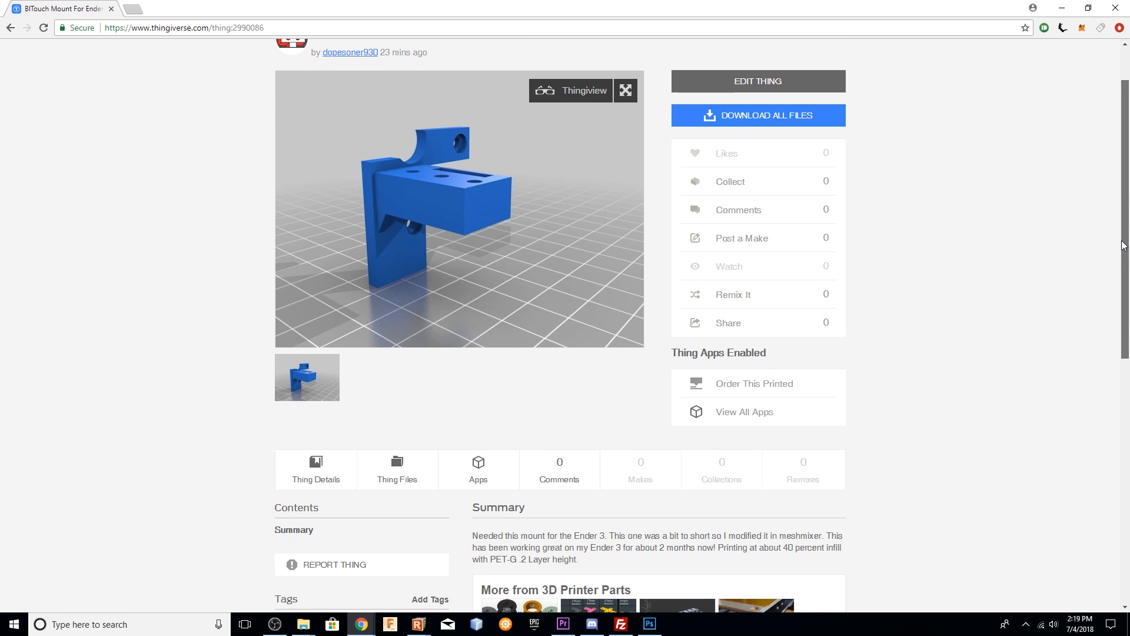
{"action": "scroll", "scroll_direction": "down", "scroll_amount": 3}
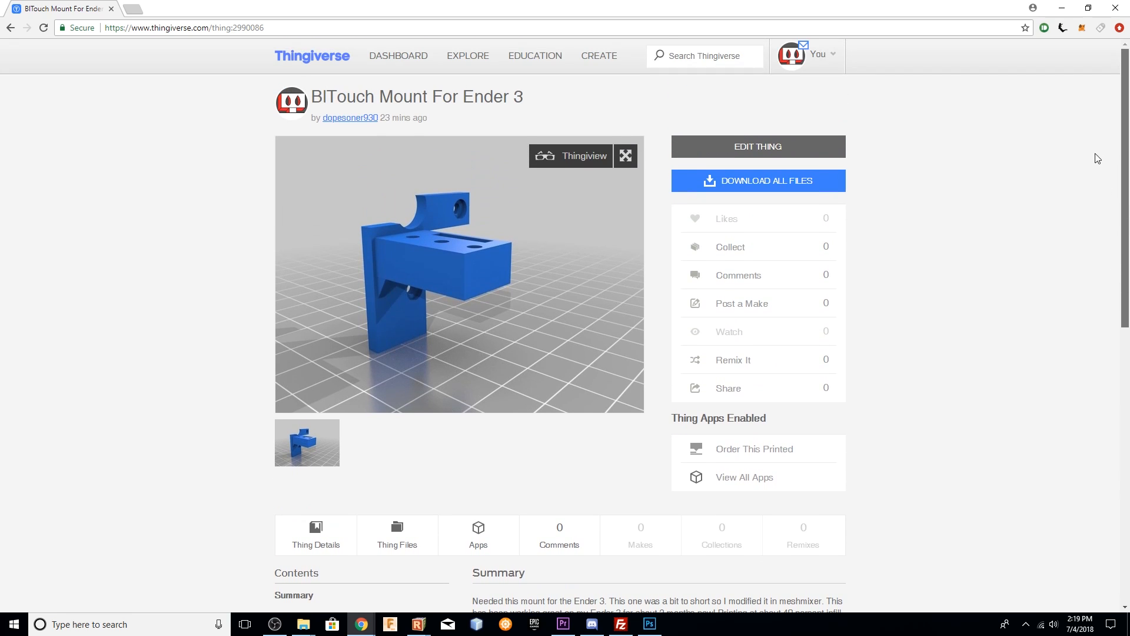
{"action": "left_click", "coordinate": [624, 155]}
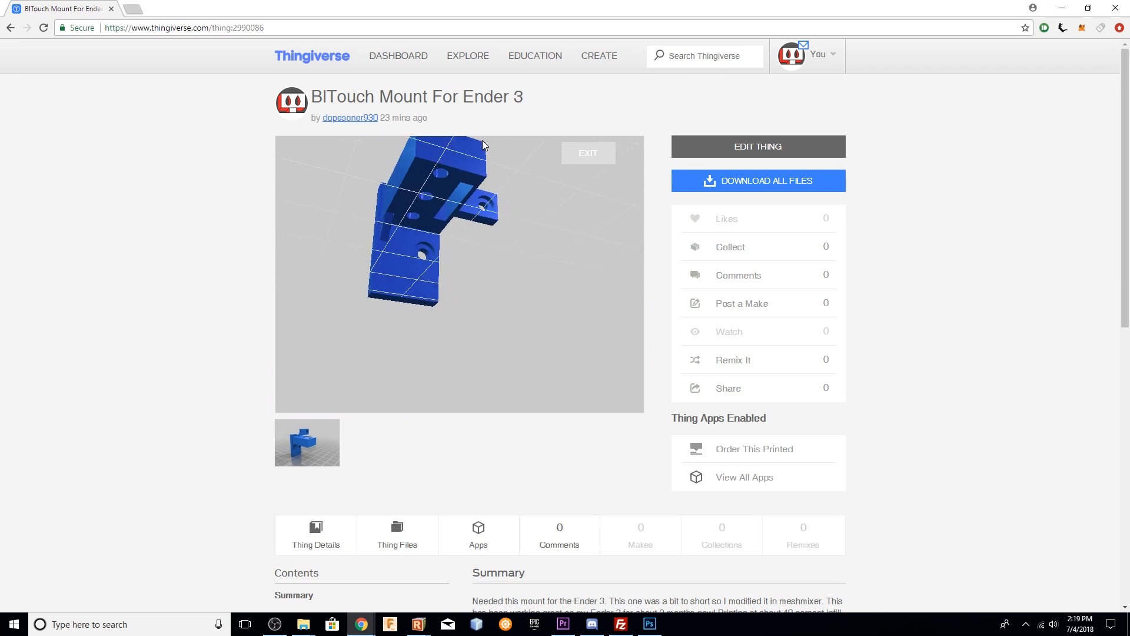
{"action": "left_click_drag", "start_coordinate": [483, 144], "coordinate": [359, 181]}
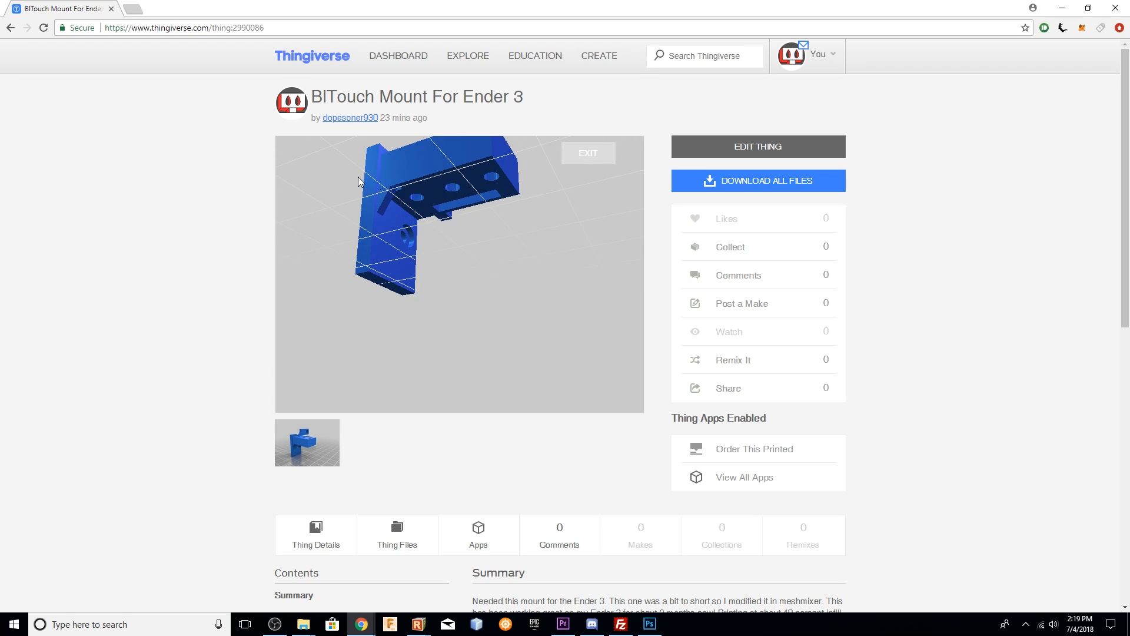
{"action": "scroll", "scroll_direction": "down", "scroll_amount": 3}
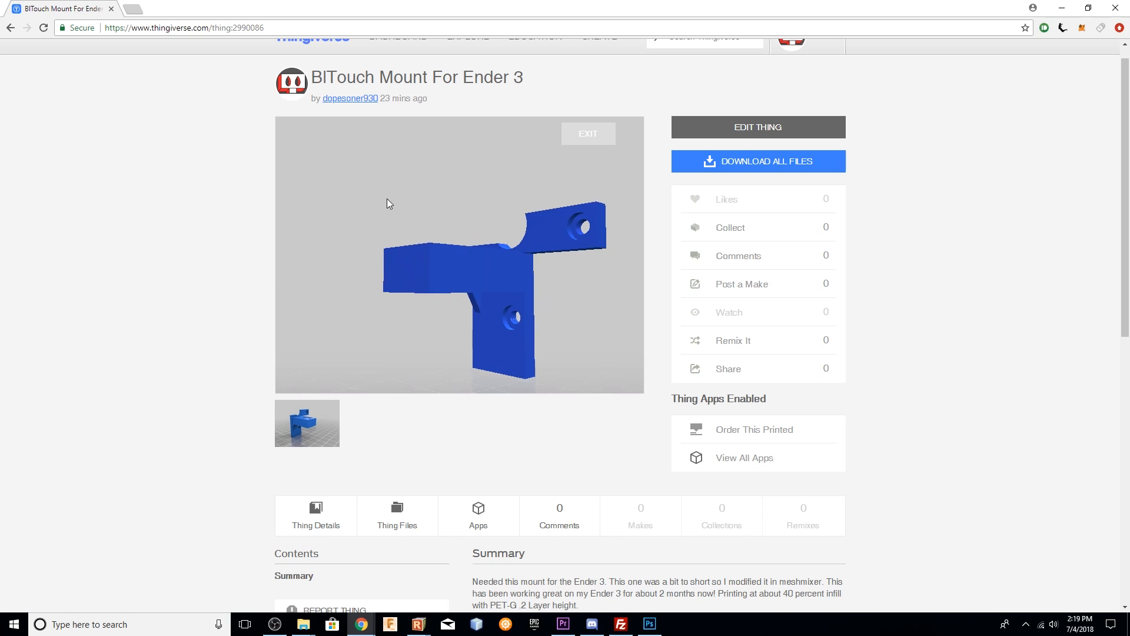
{"action": "left_click_drag", "start_coordinate": [388, 204], "coordinate": [411, 234]}
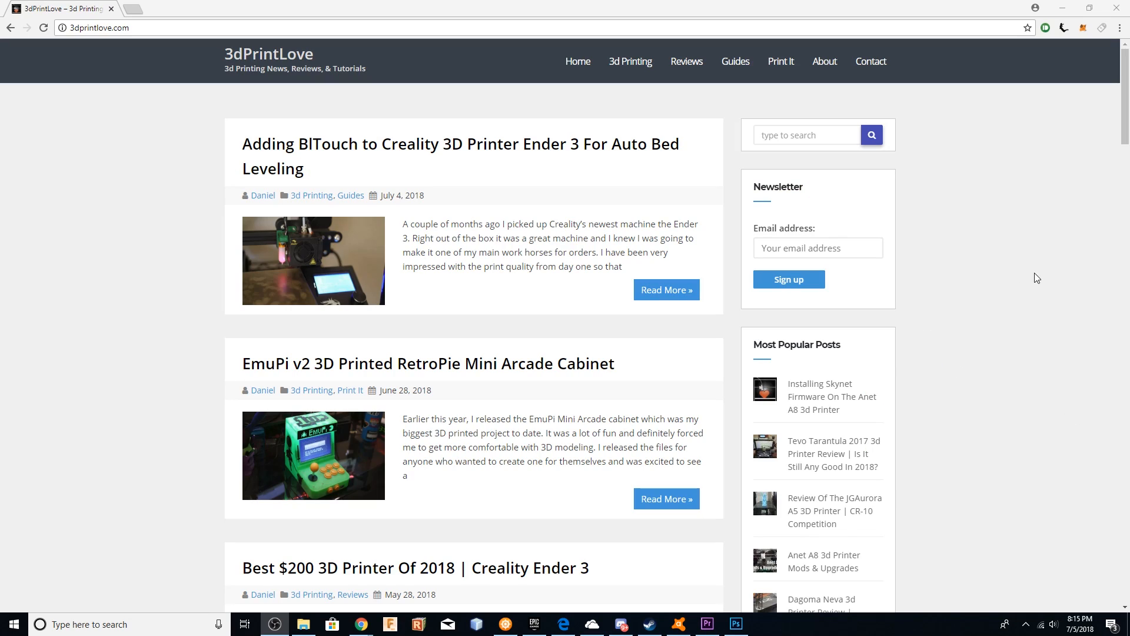
{"action": "mouse_move", "coordinate": [438, 156]}
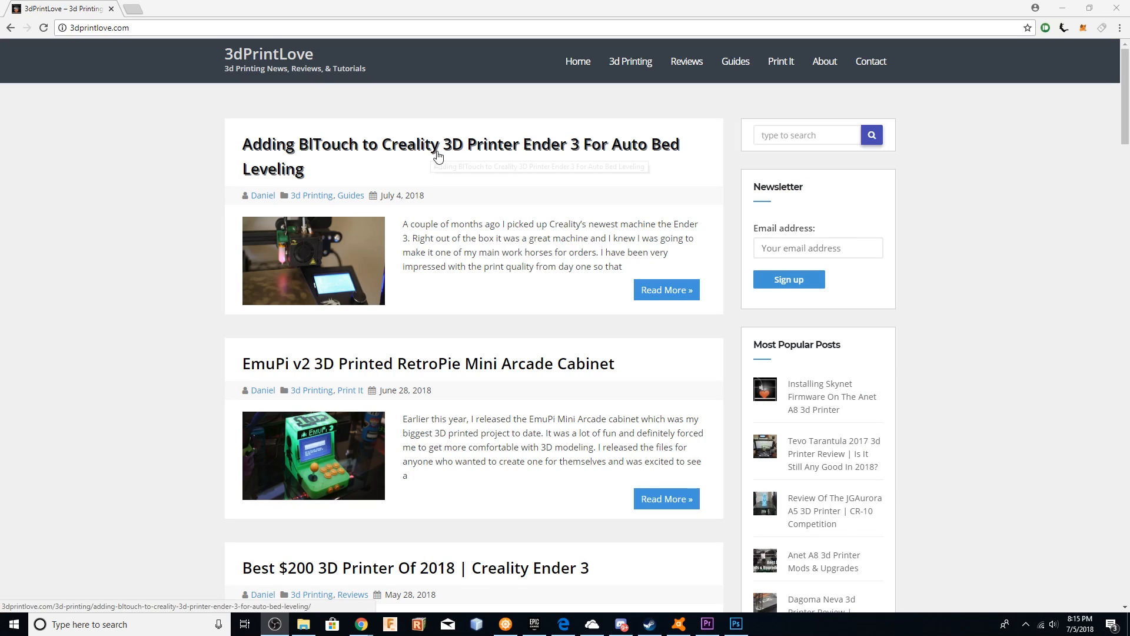
Open the 'Adding BlTouch to Creality 3D Printer Ender 3' post and scroll to its wiring diagram
{"action": "left_click", "coordinate": [460, 144]}
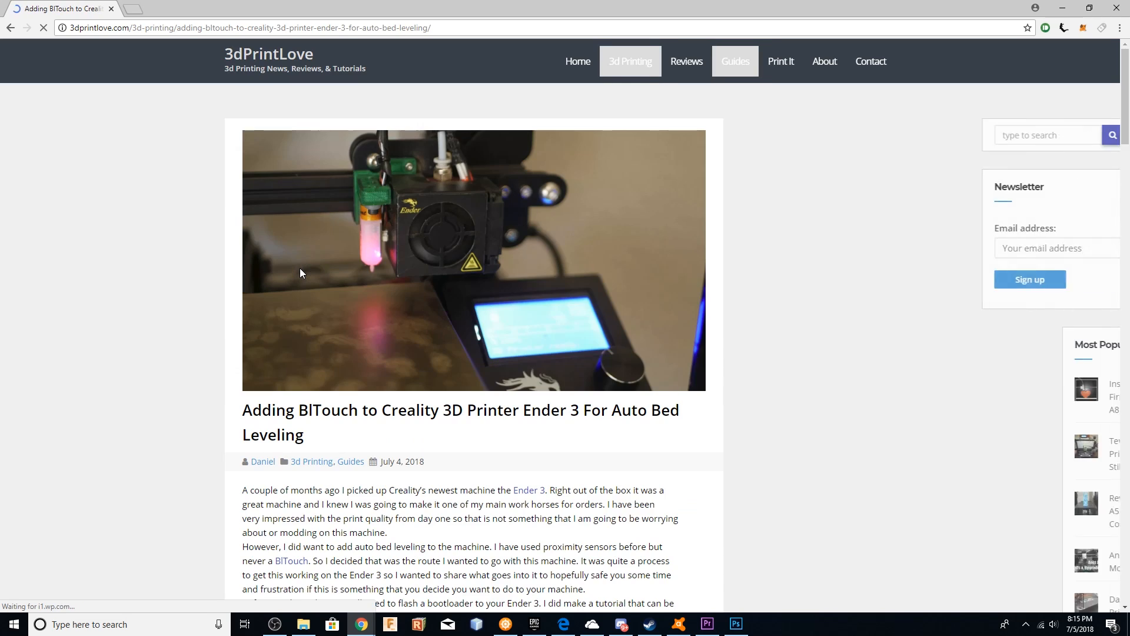
{"action": "scroll", "scroll_direction": "down", "scroll_amount": 3}
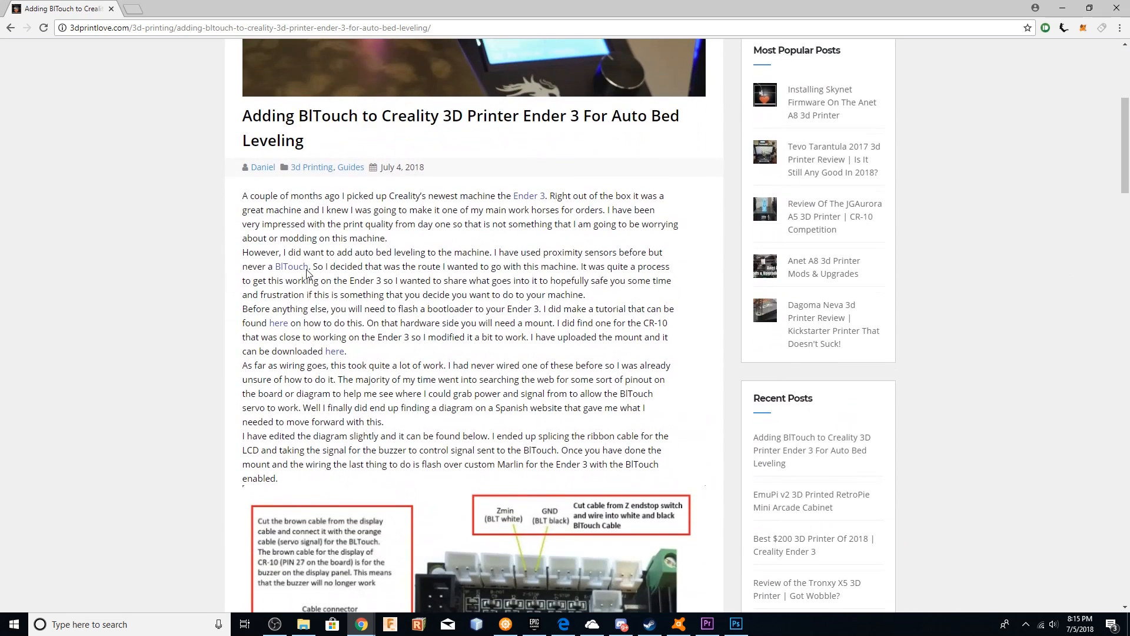
{"action": "scroll", "scroll_direction": "down", "scroll_amount": 3}
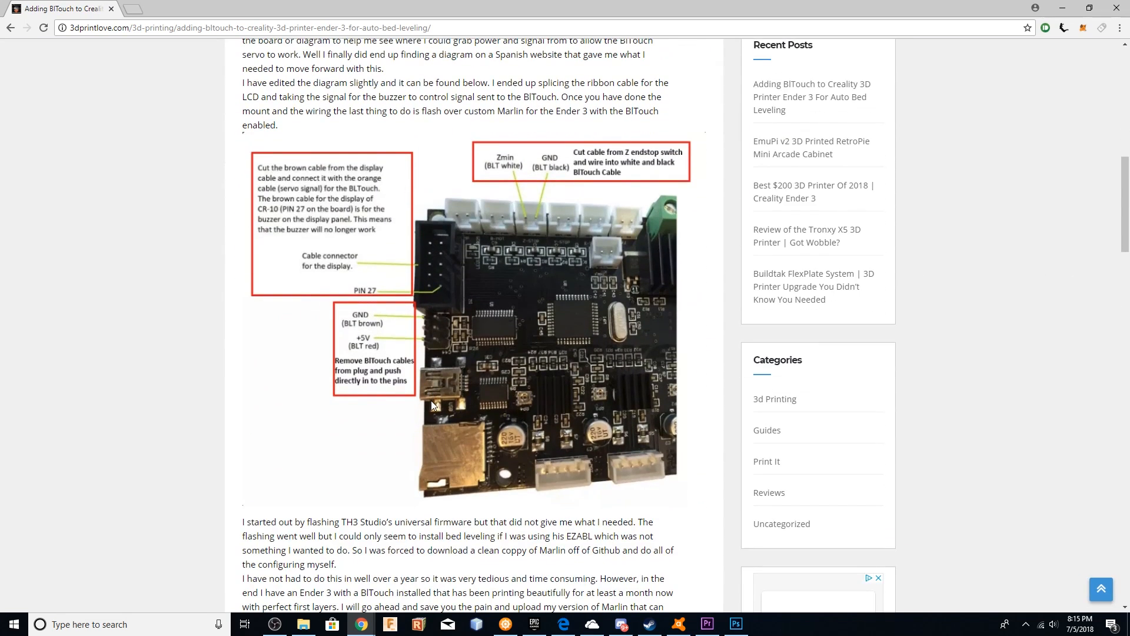
{"action": "mouse_move", "coordinate": [543, 142]}
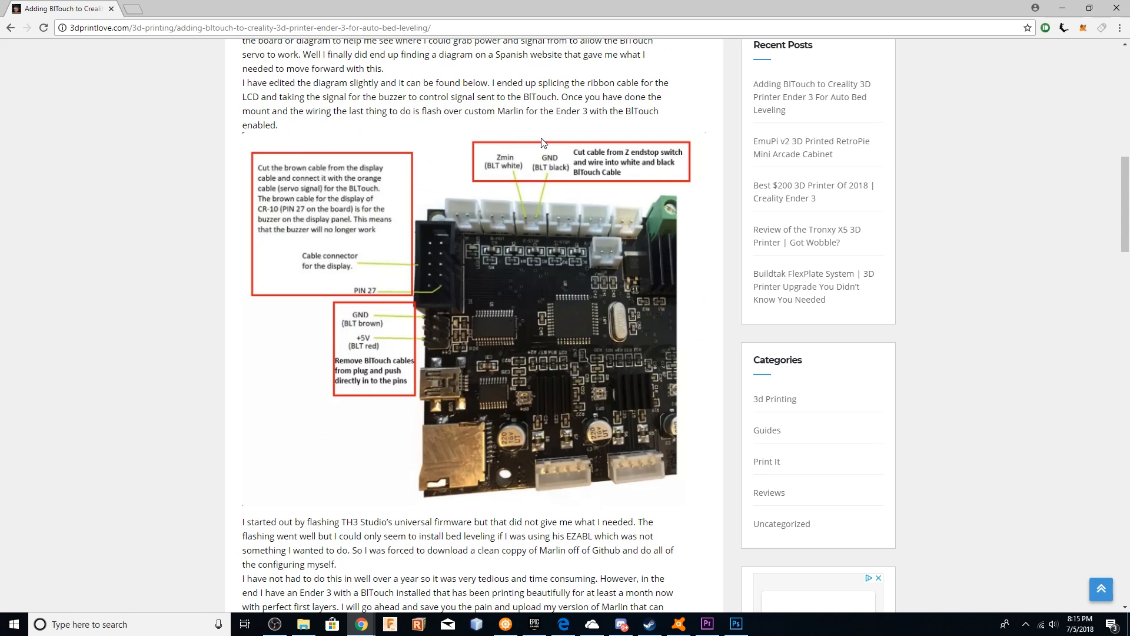
{"action": "mouse_move", "coordinate": [497, 462]}
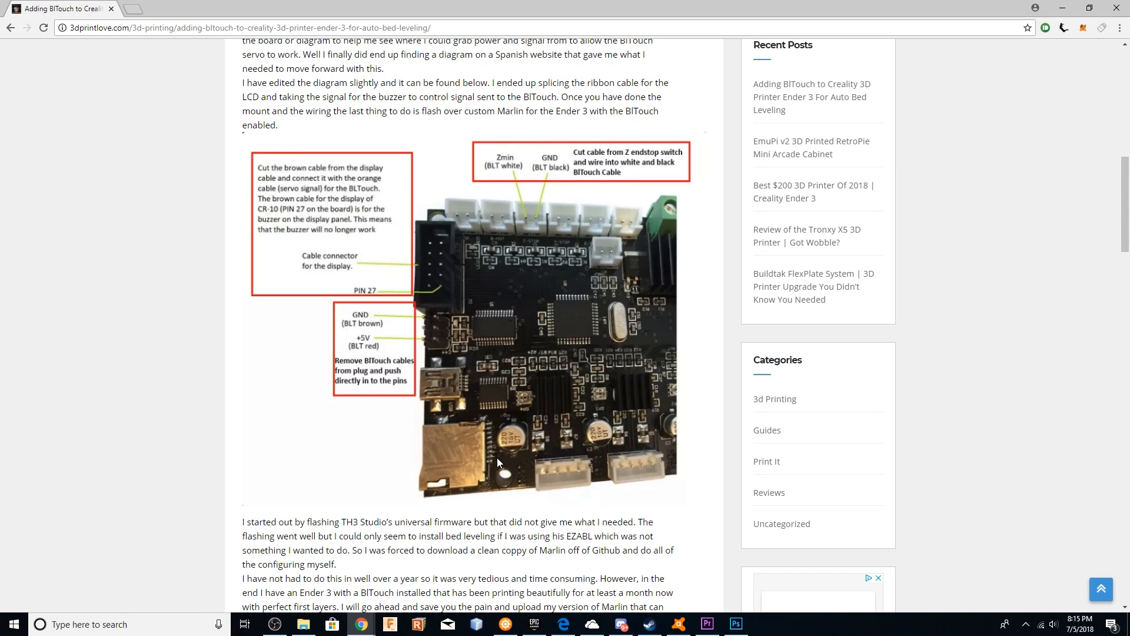
{"action": "scroll", "scroll_direction": "down", "scroll_amount": 3}
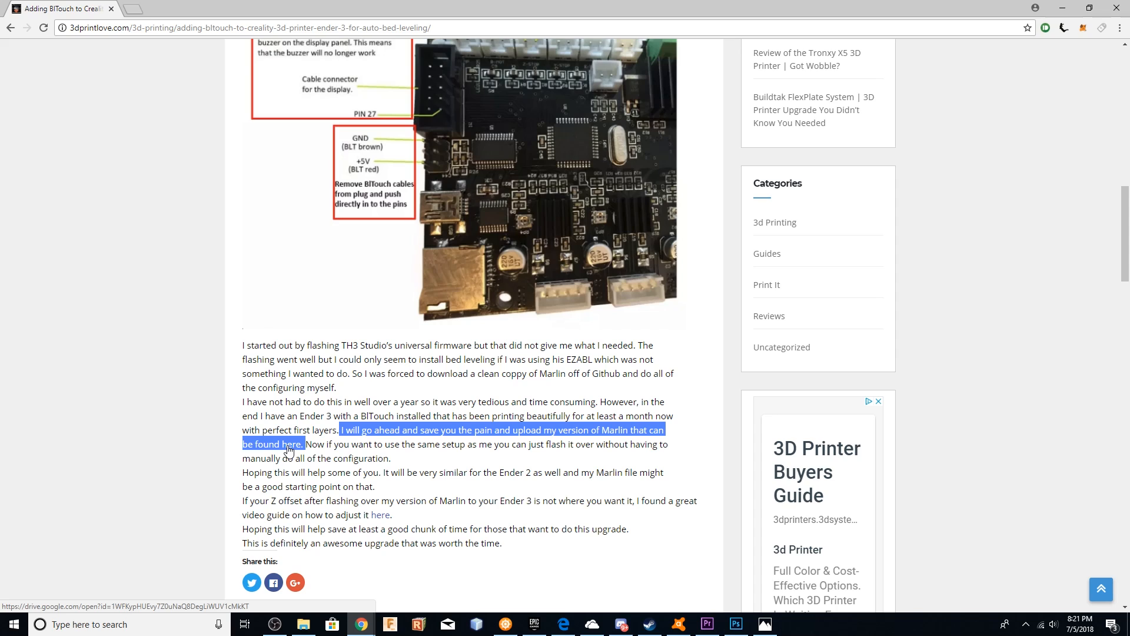
Follow the 'here' link to the shared Marlin-1.1.x Drive folder and browse its Marlin subfolder files
{"action": "left_click", "coordinate": [289, 451]}
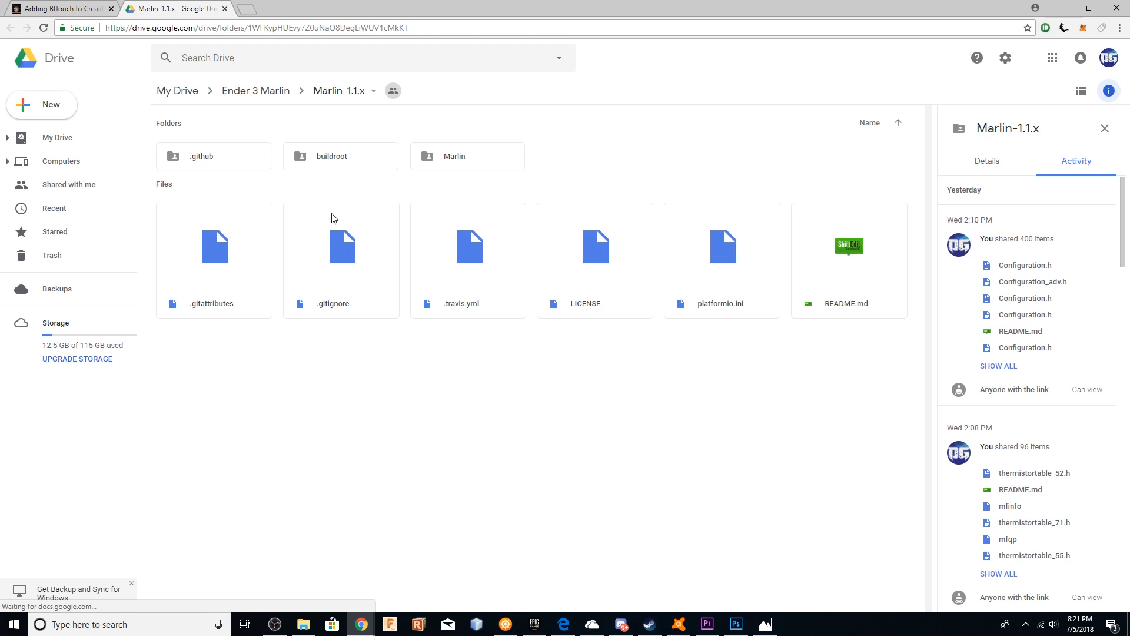
{"action": "mouse_move", "coordinate": [255, 90]}
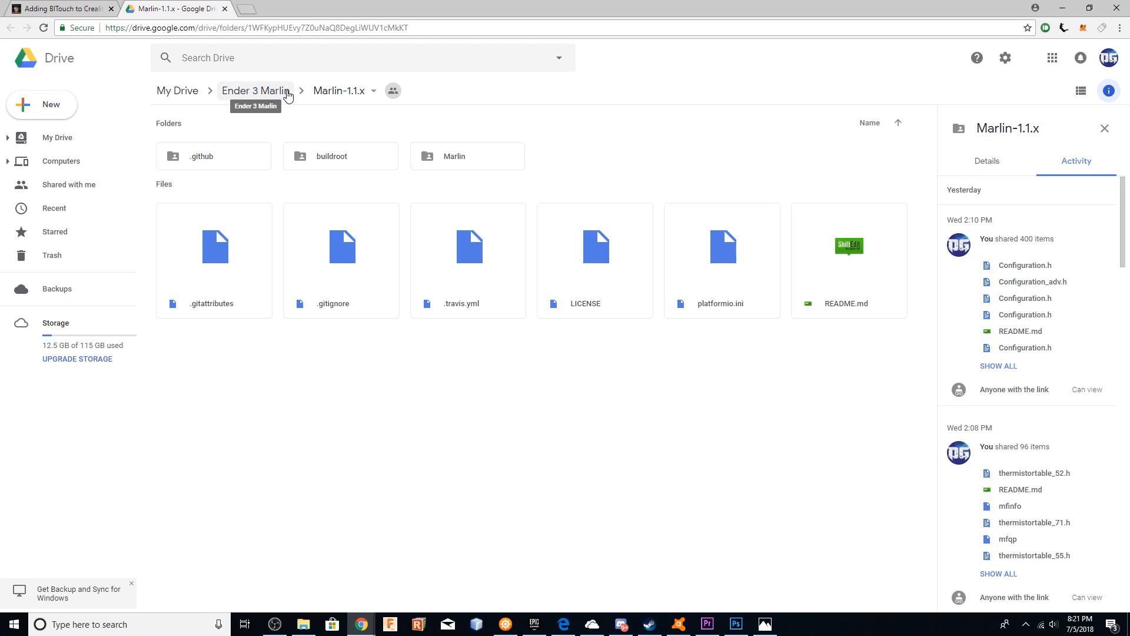
{"action": "left_click", "coordinate": [467, 155]}
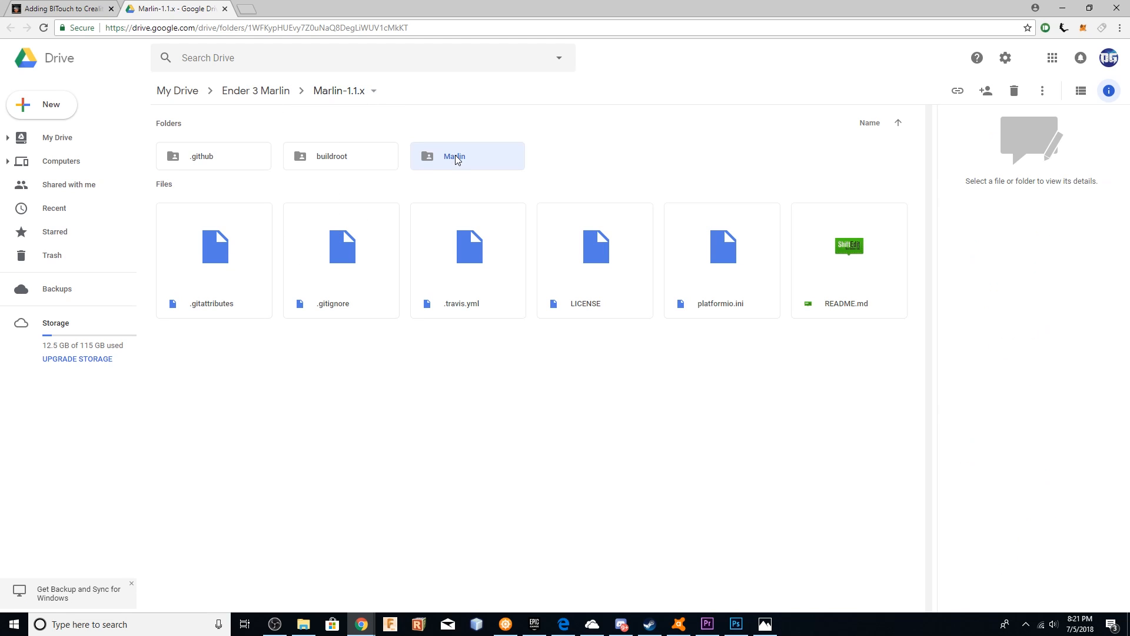
{"action": "double_click", "coordinate": [466, 155]}
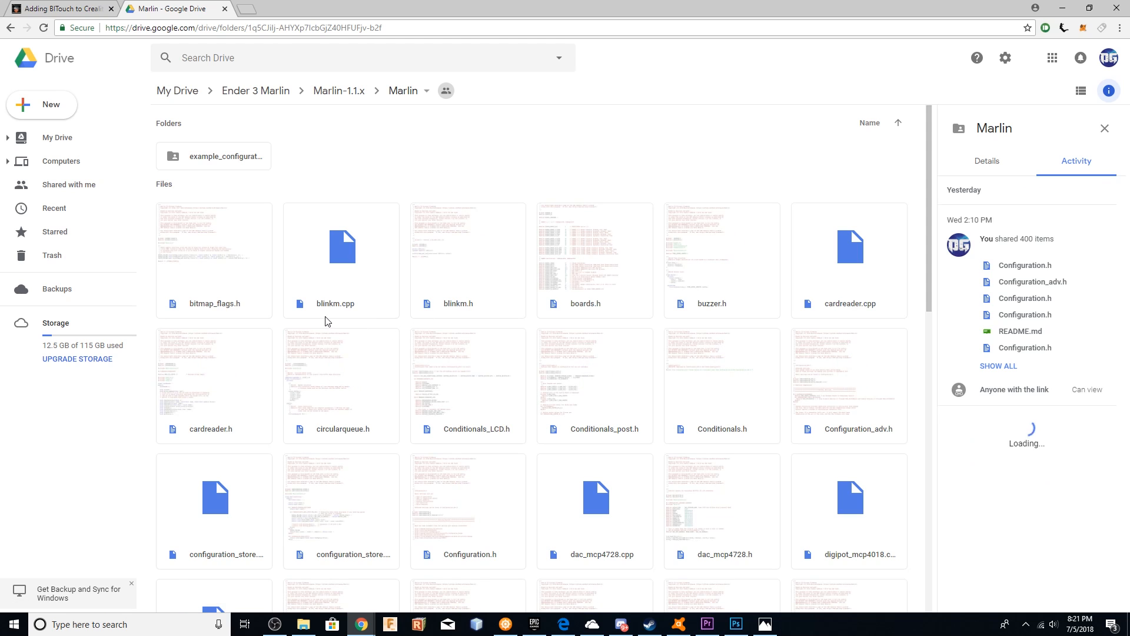
{"action": "scroll", "scroll_direction": "down", "scroll_amount": 3}
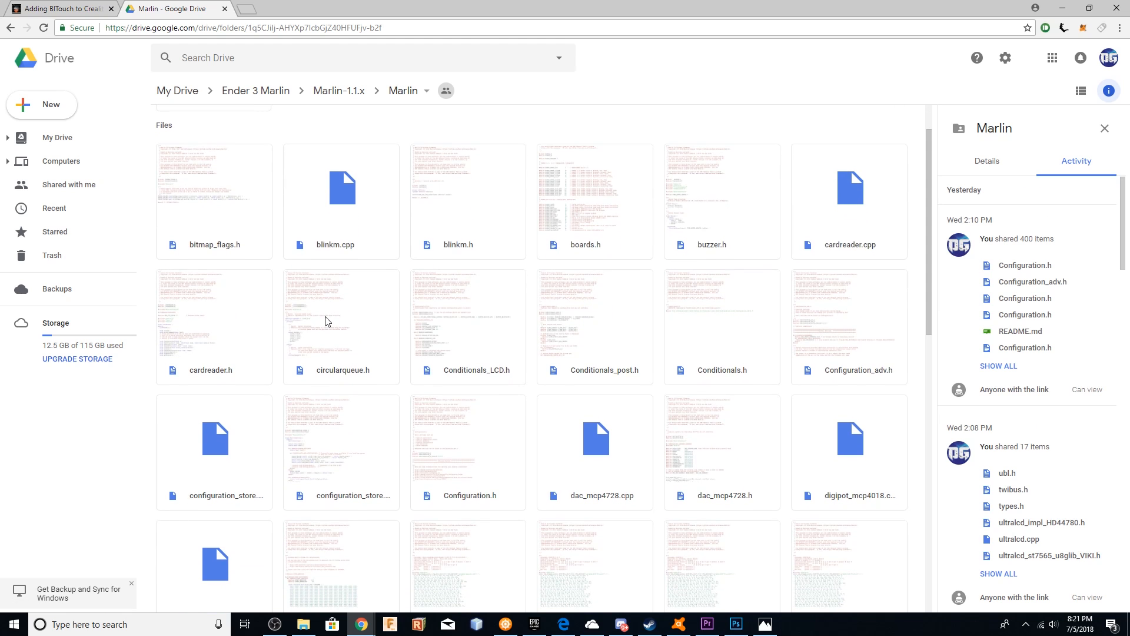
{"action": "scroll", "scroll_direction": "down", "scroll_amount": 3}
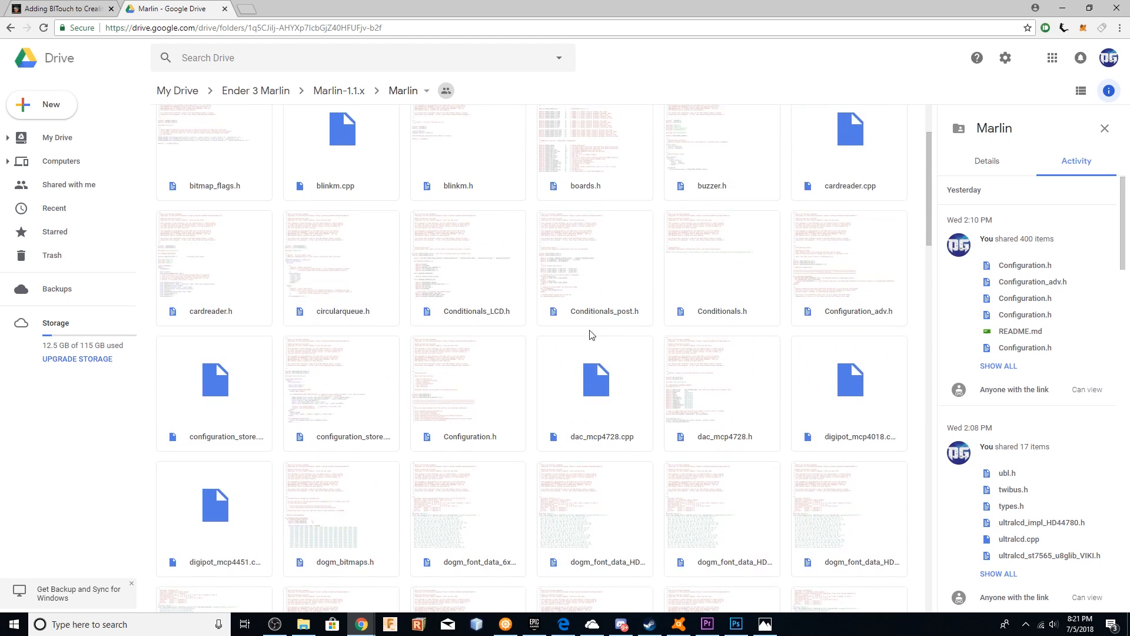
{"action": "mouse_move", "coordinate": [732, 245]}
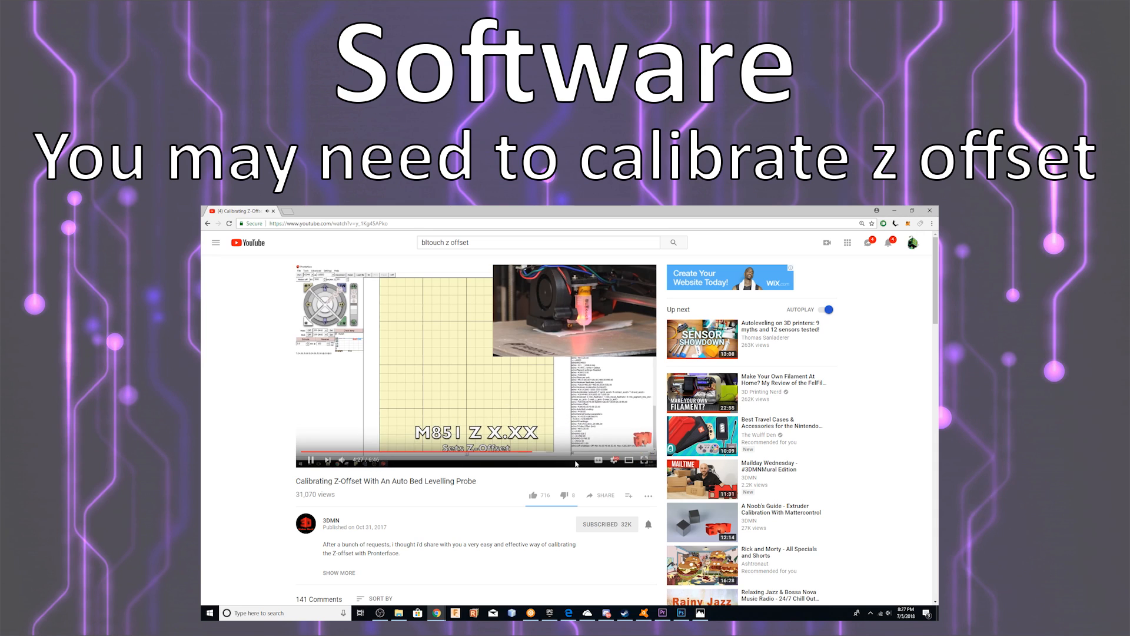
{"action": "left_click", "coordinate": [576, 455]}
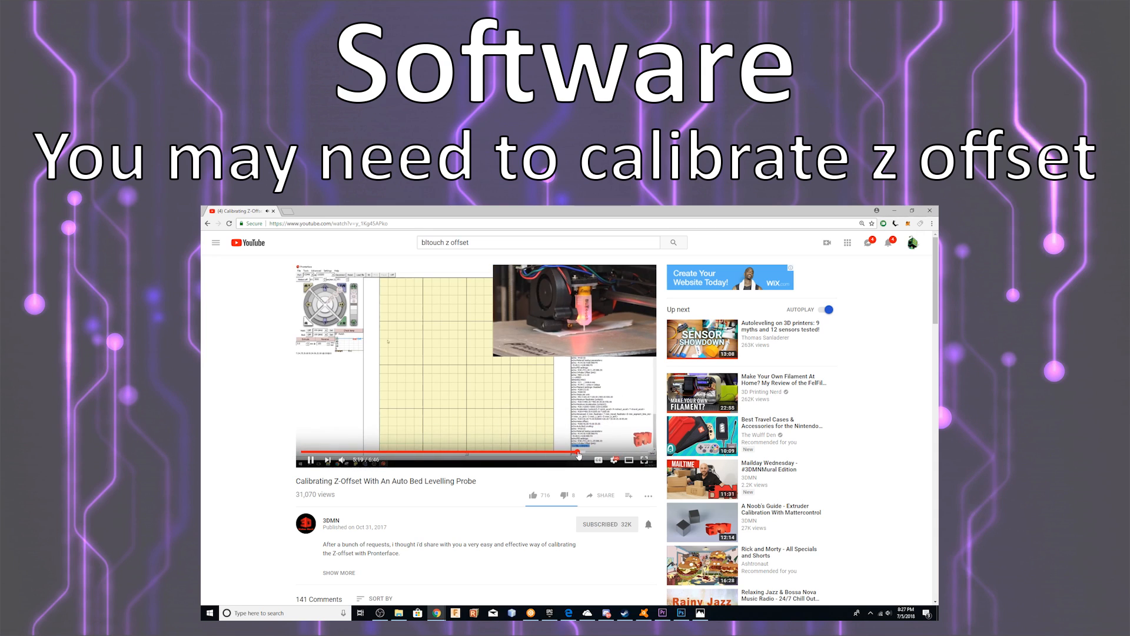